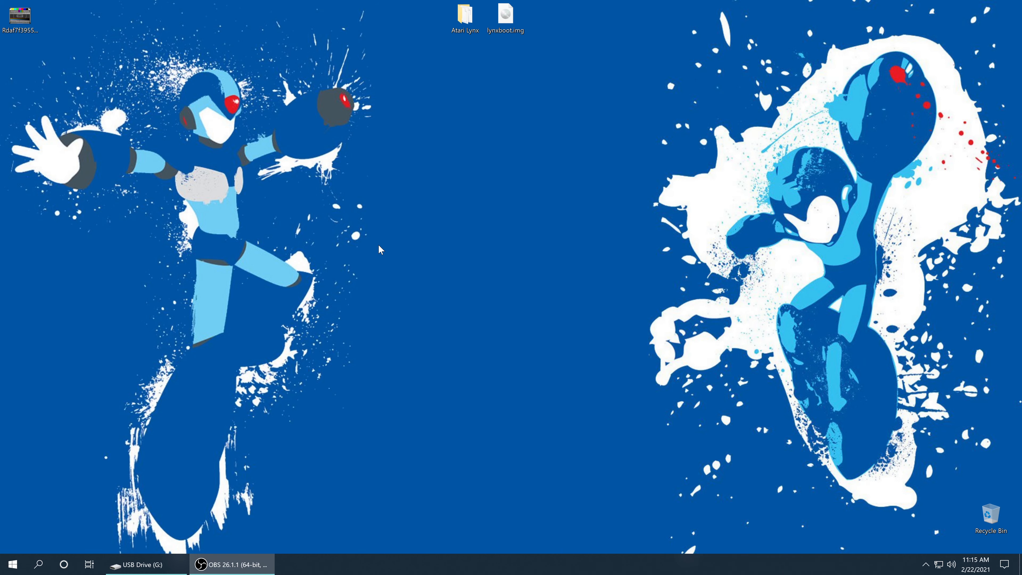
pyautogui.moveTo(392, 255)
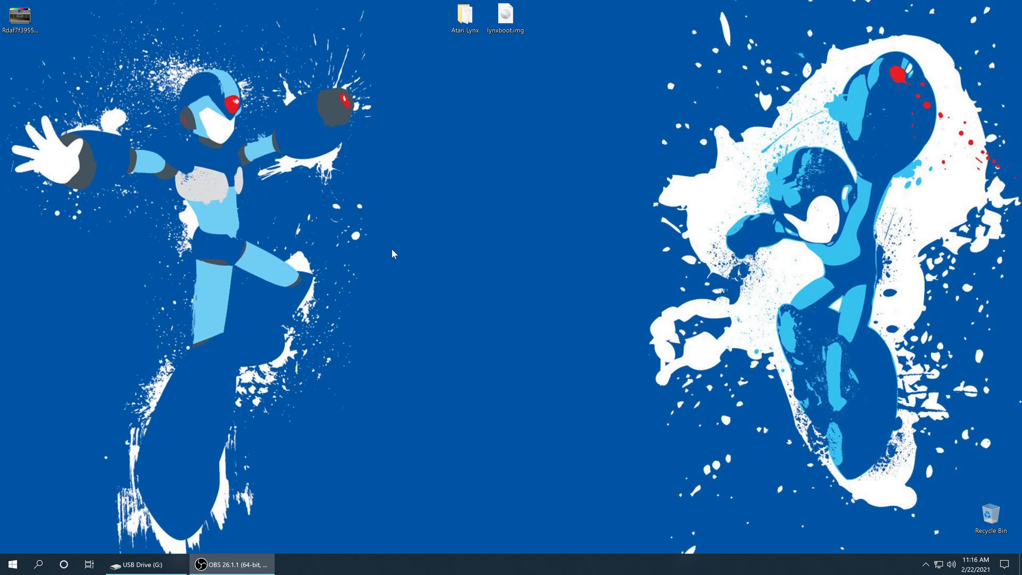
# Show the USB drive (G:) window and browse into the Retroarch ROMS folder
pyautogui.click(139, 564)
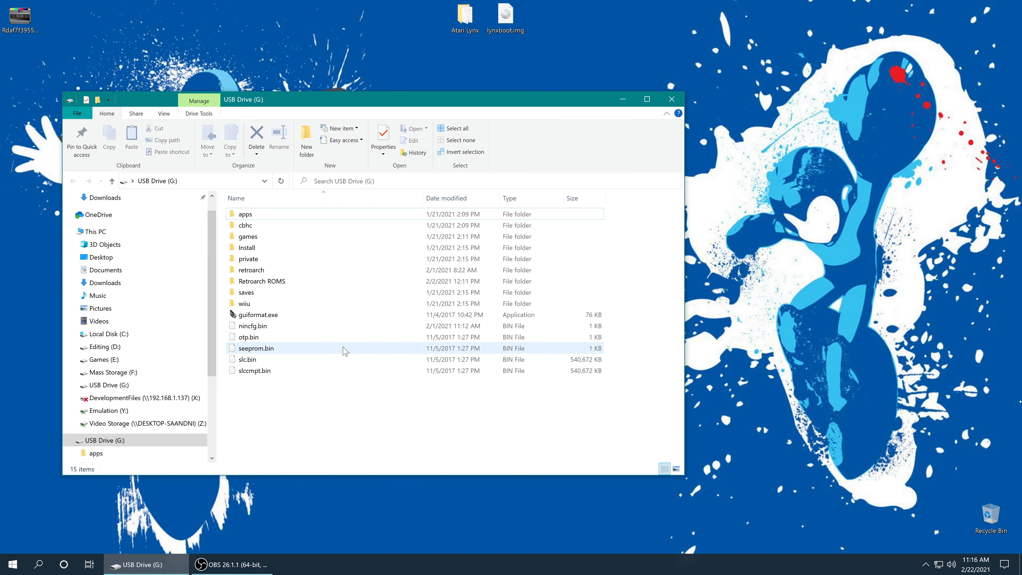
pyautogui.moveTo(261, 281)
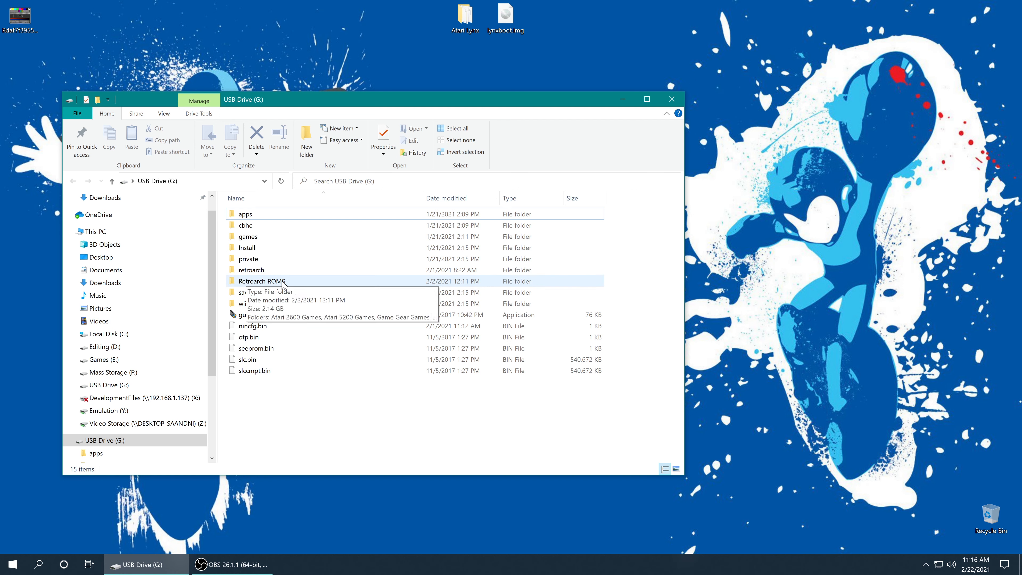
pyautogui.doubleClick(259, 281)
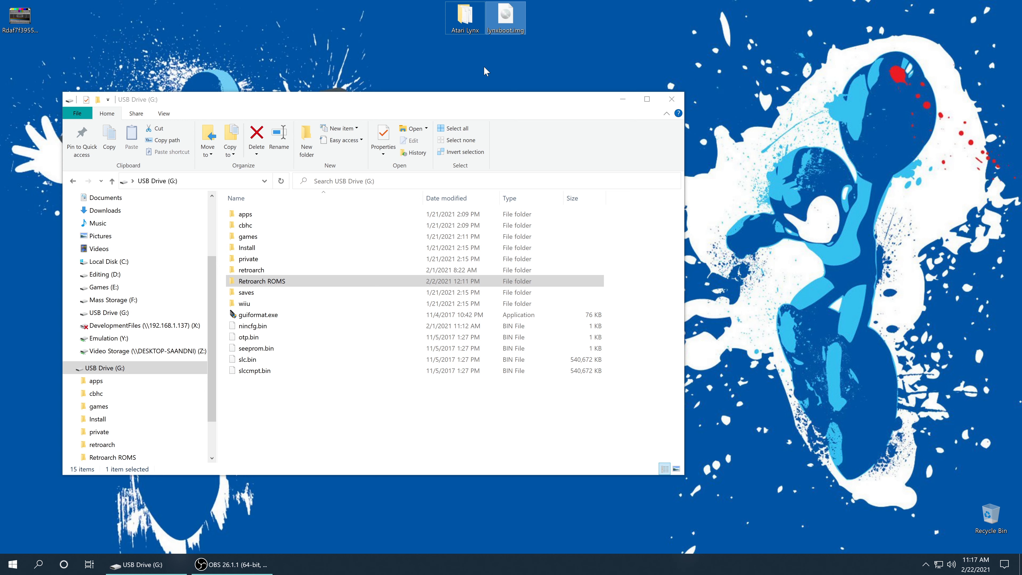
pyautogui.moveTo(555, 58)
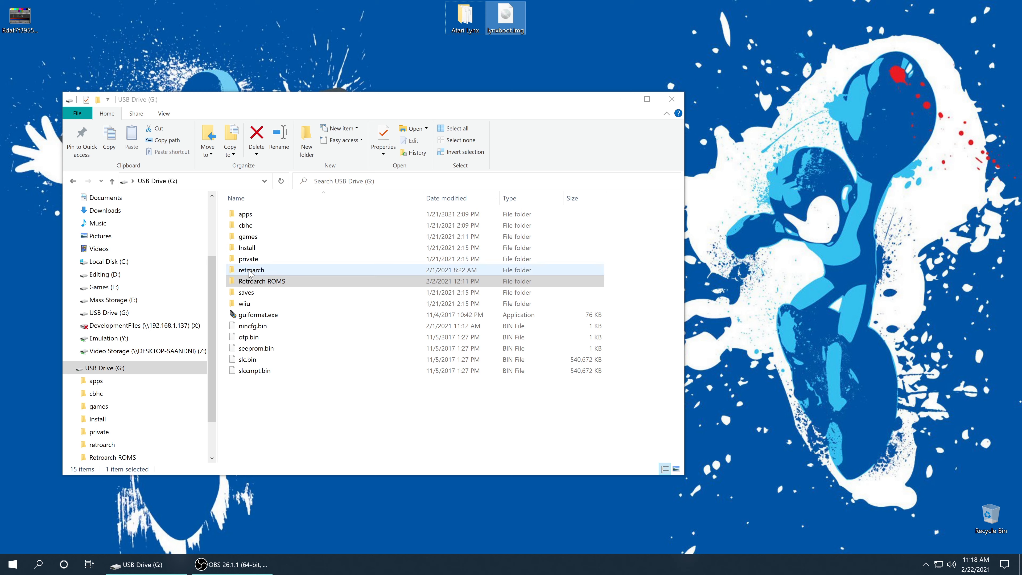
# Browse into retroarch > cores > system, where BIOS files like gba_bios.bin live
pyautogui.doubleClick(250, 270)
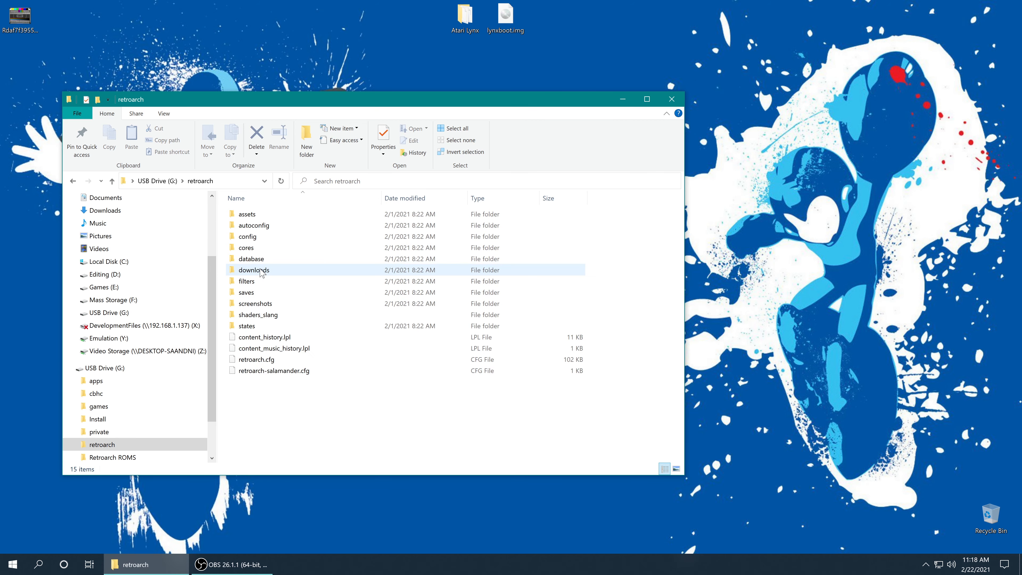
pyautogui.moveTo(246, 247)
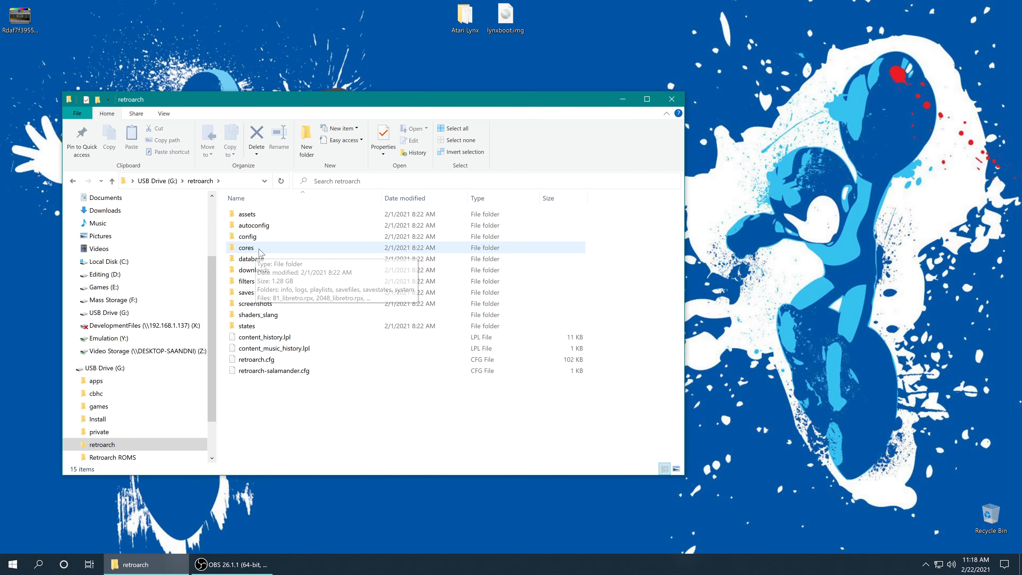
pyautogui.doubleClick(246, 247)
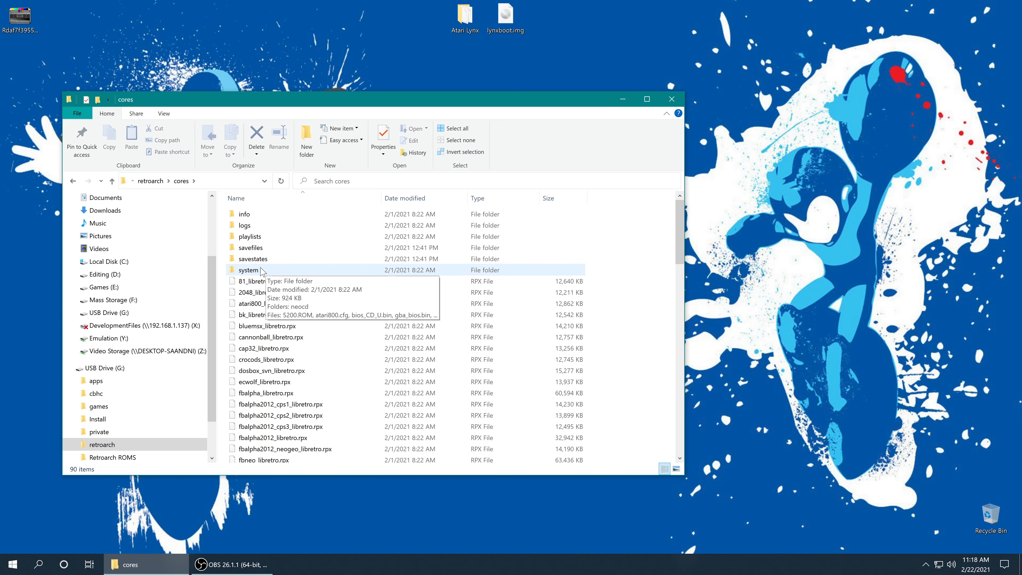
pyautogui.doubleClick(249, 270)
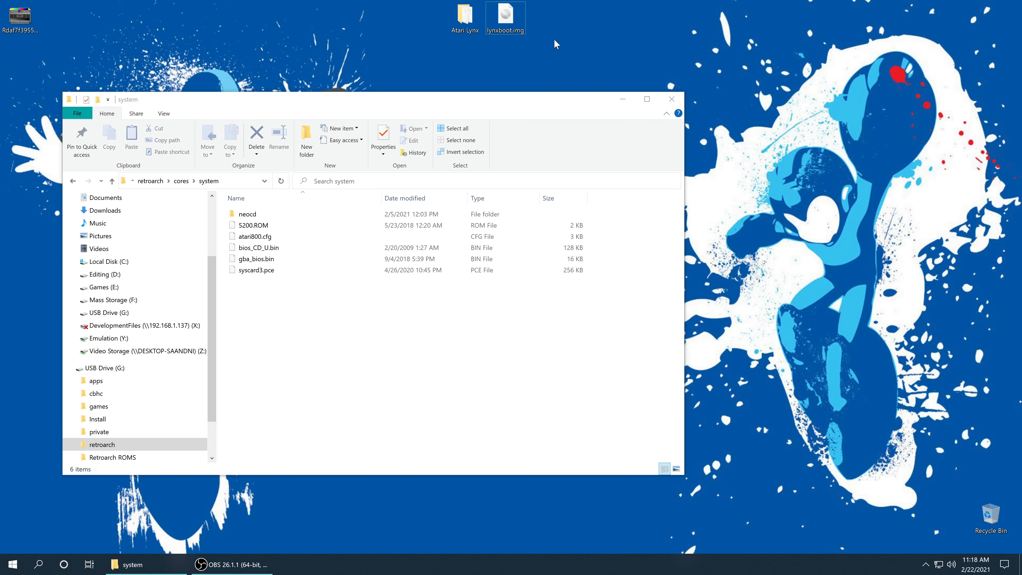
pyautogui.moveTo(490, 45)
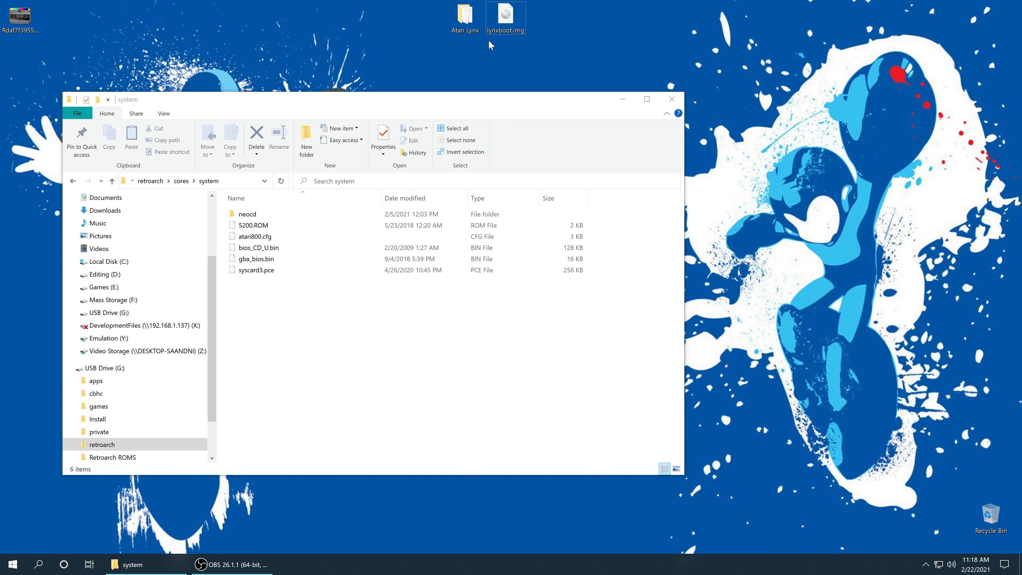
pyautogui.moveTo(523, 44)
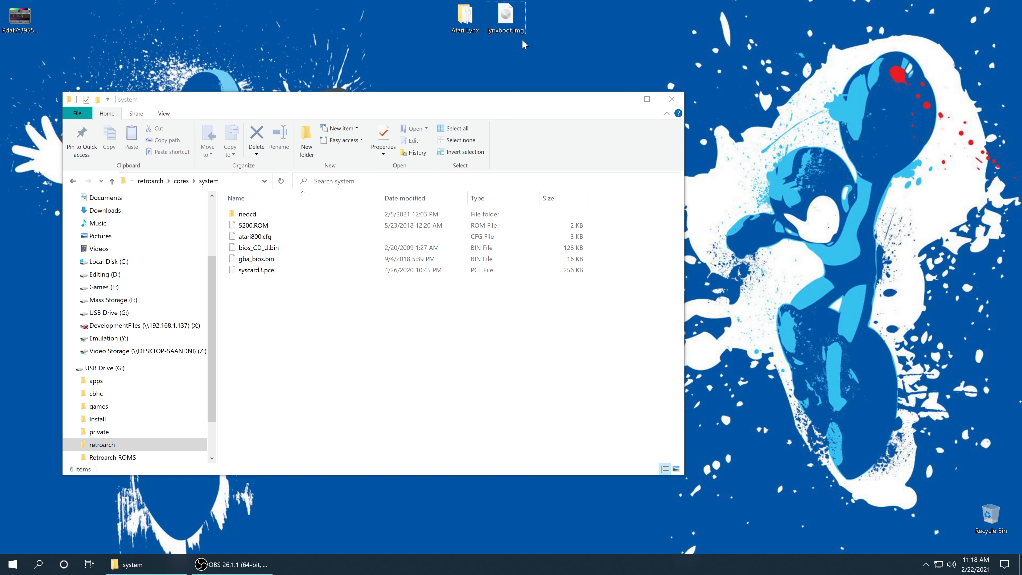
pyautogui.moveTo(493, 40)
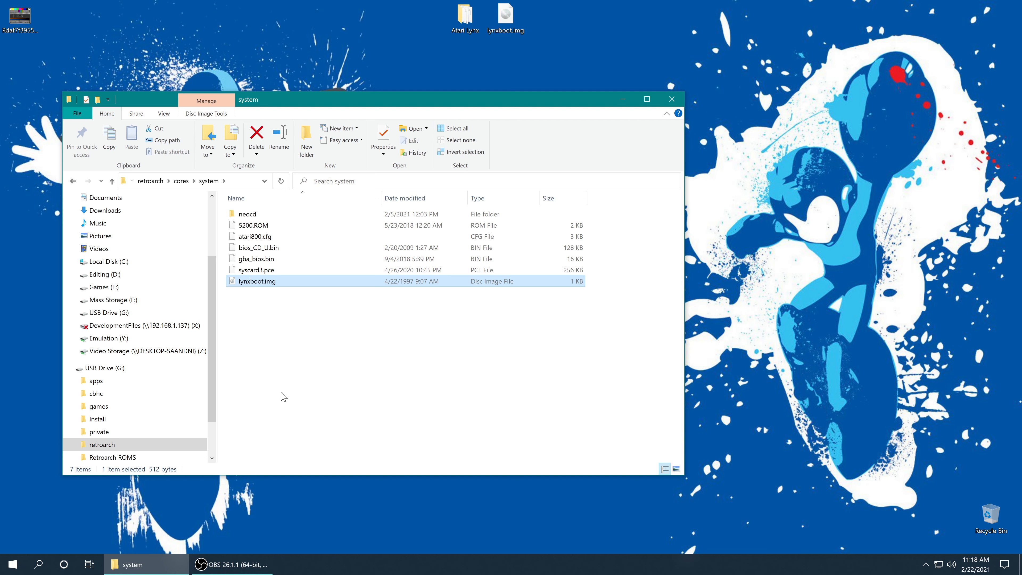
pyautogui.moveTo(549, 380)
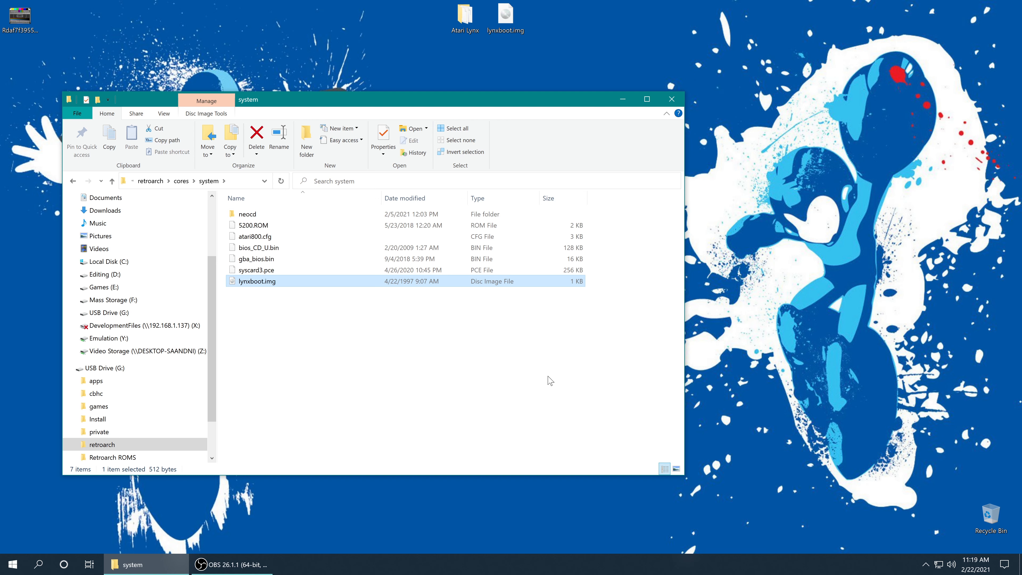
pyautogui.moveTo(563, 365)
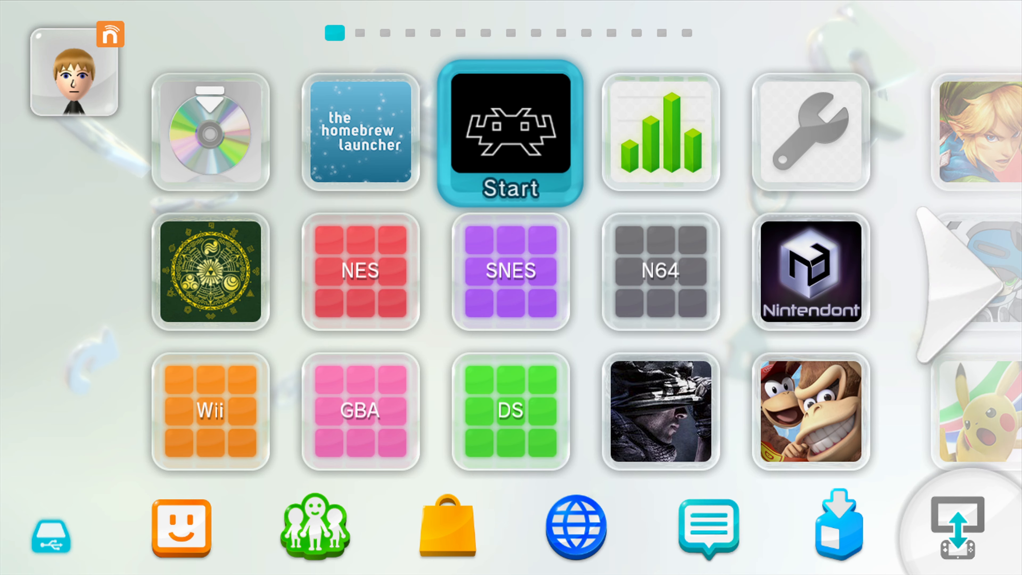
# Launch RetroArch from its tile on the Wii U home menu
pyautogui.click(511, 132)
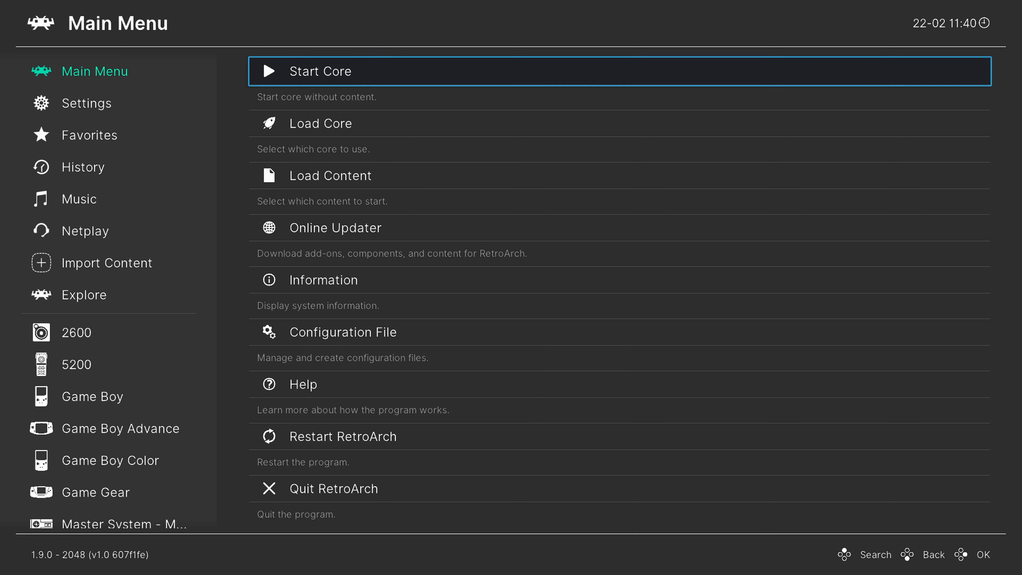
# Load the Beetle Lynx core from the Load Core list
pyautogui.click(319, 123)
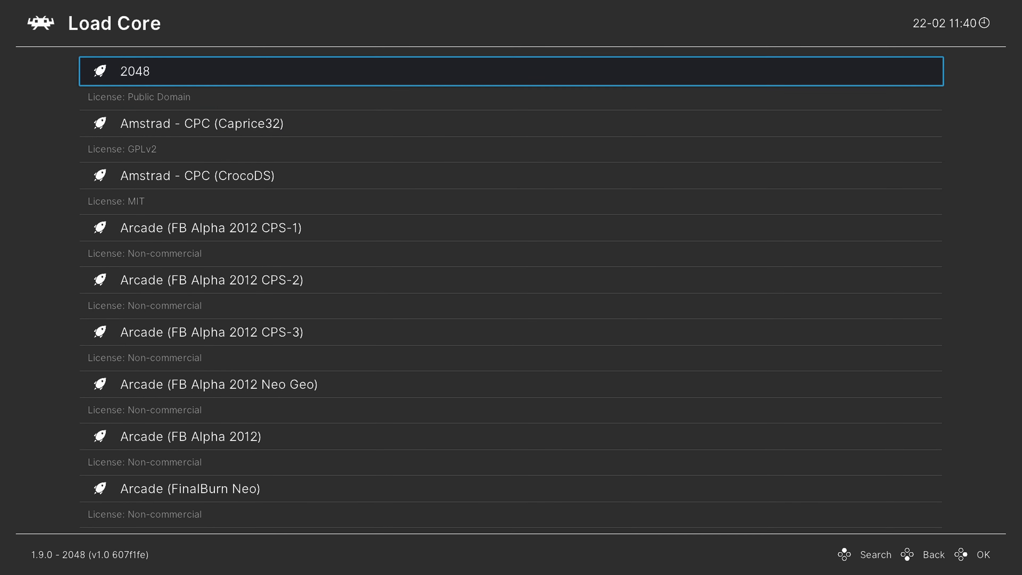
pyautogui.scroll(-3)
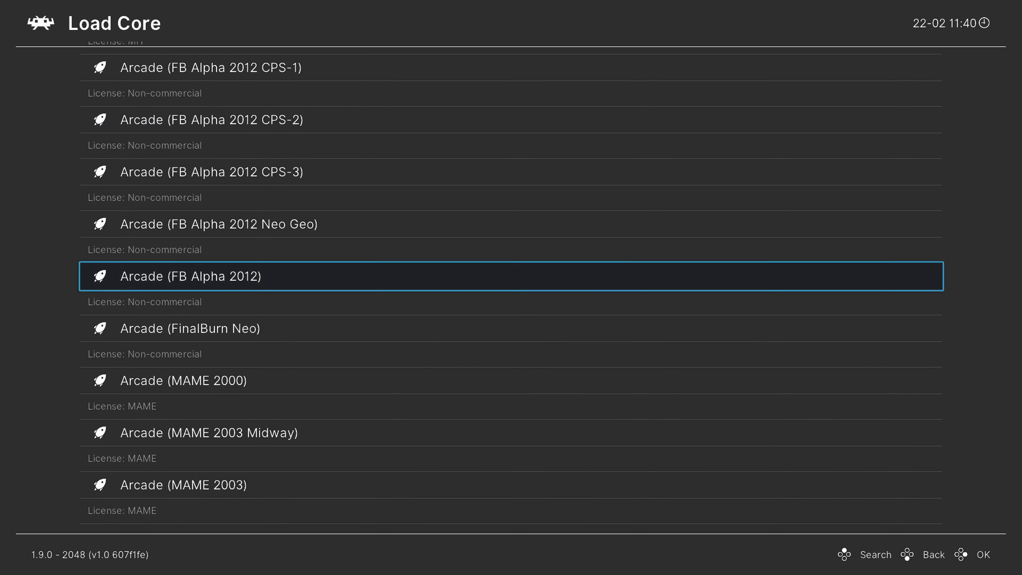
pyautogui.scroll(-3)
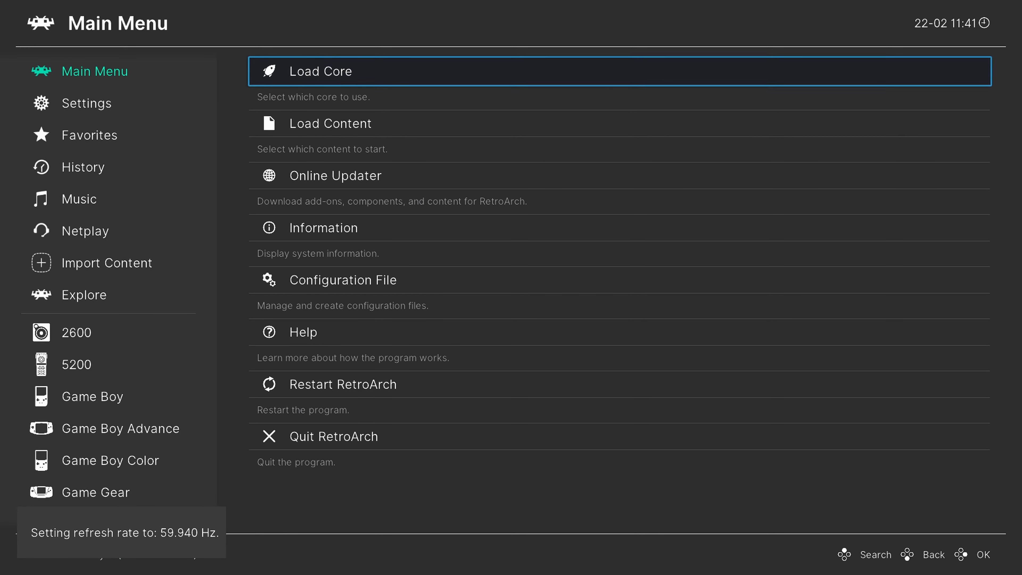
pyautogui.click(319, 71)
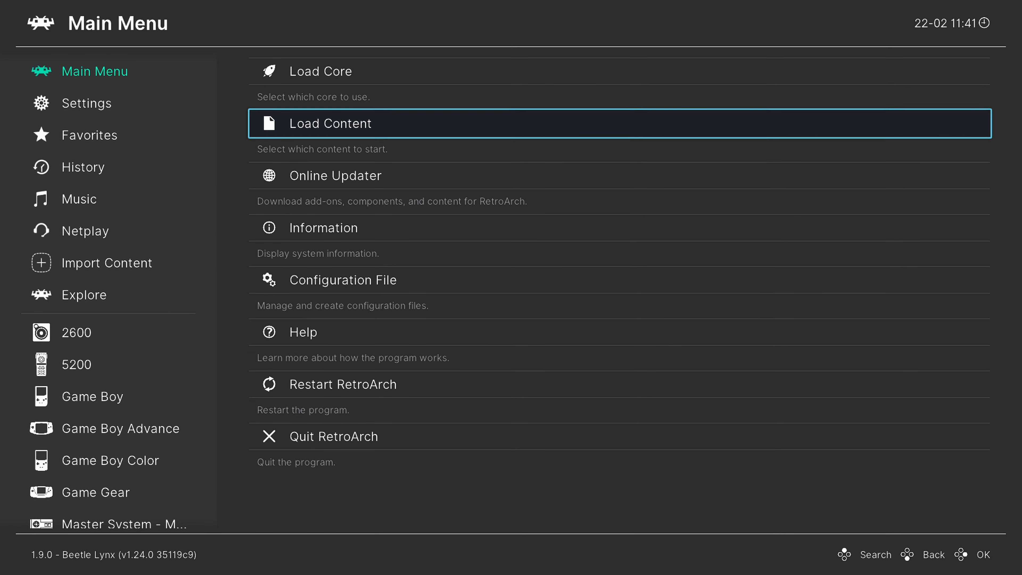
# Choose the Atari Lynx folder under Retroarch ROMS as the directory to scan
pyautogui.press('Up')
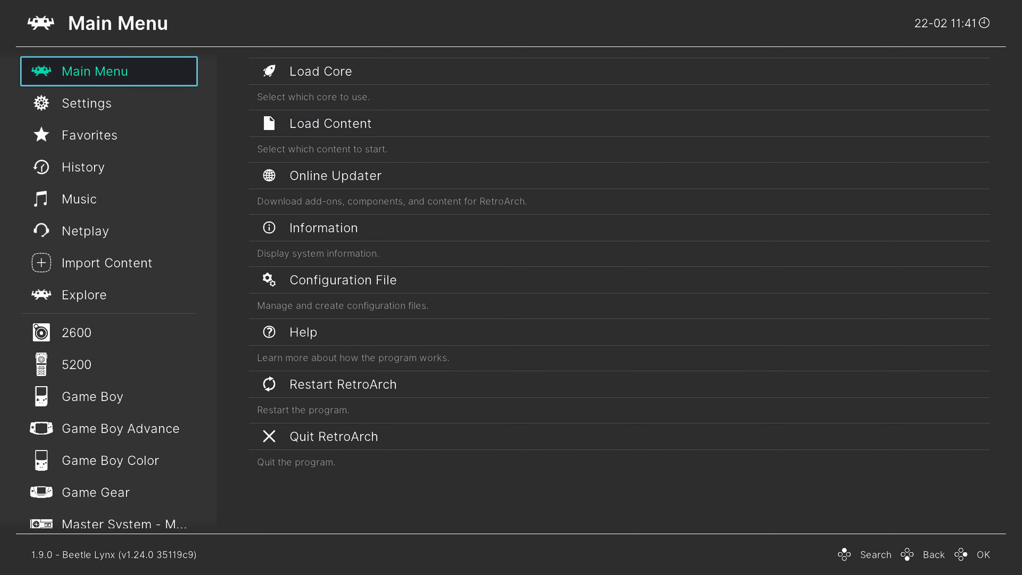
pyautogui.click(108, 262)
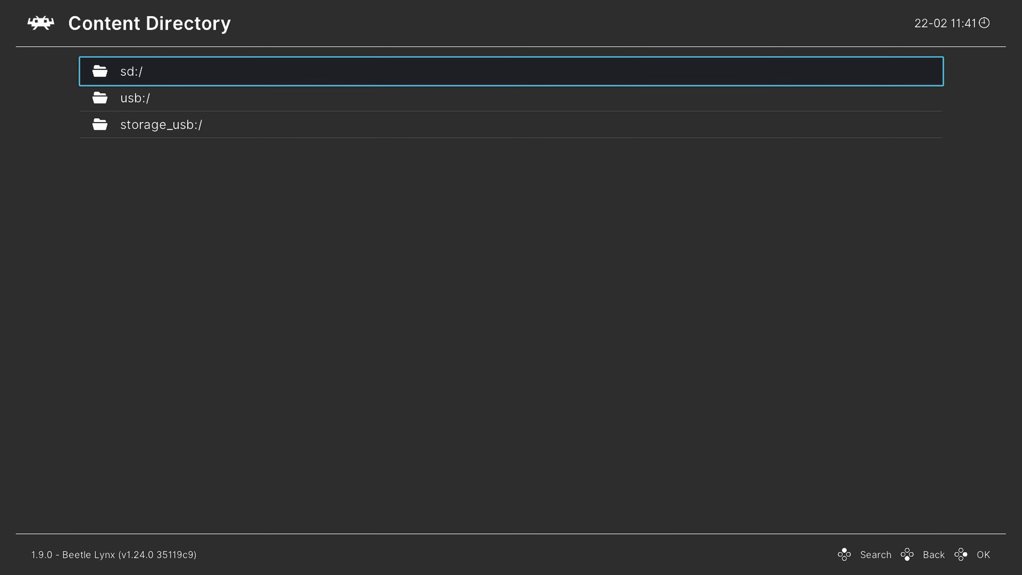
pyautogui.click(133, 70)
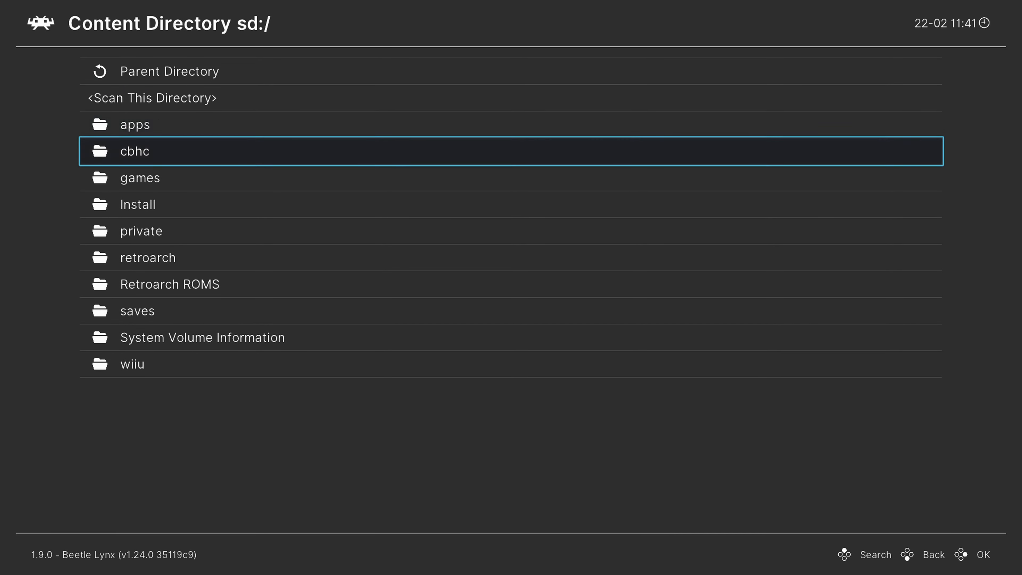
pyautogui.click(171, 284)
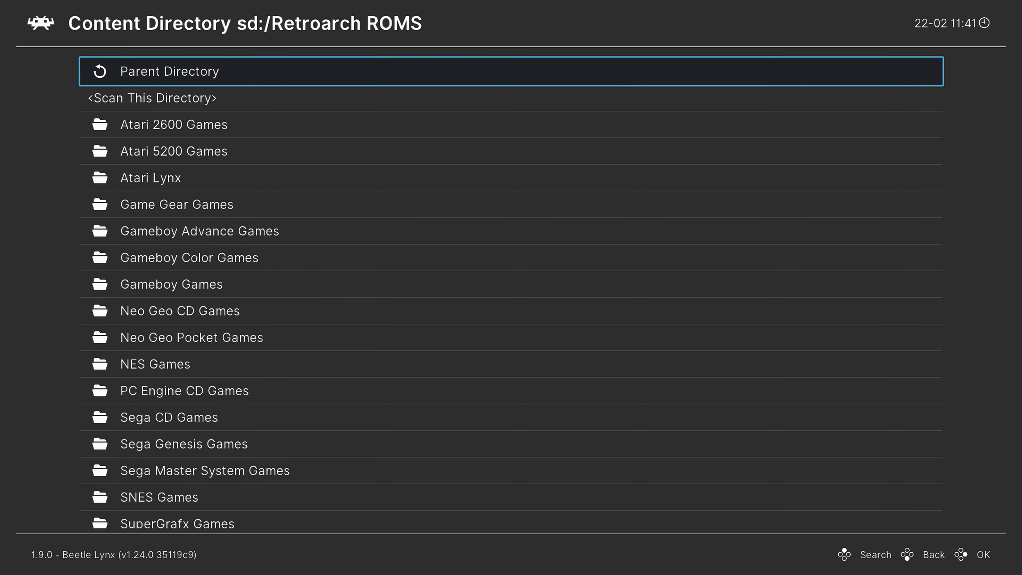
pyautogui.click(151, 177)
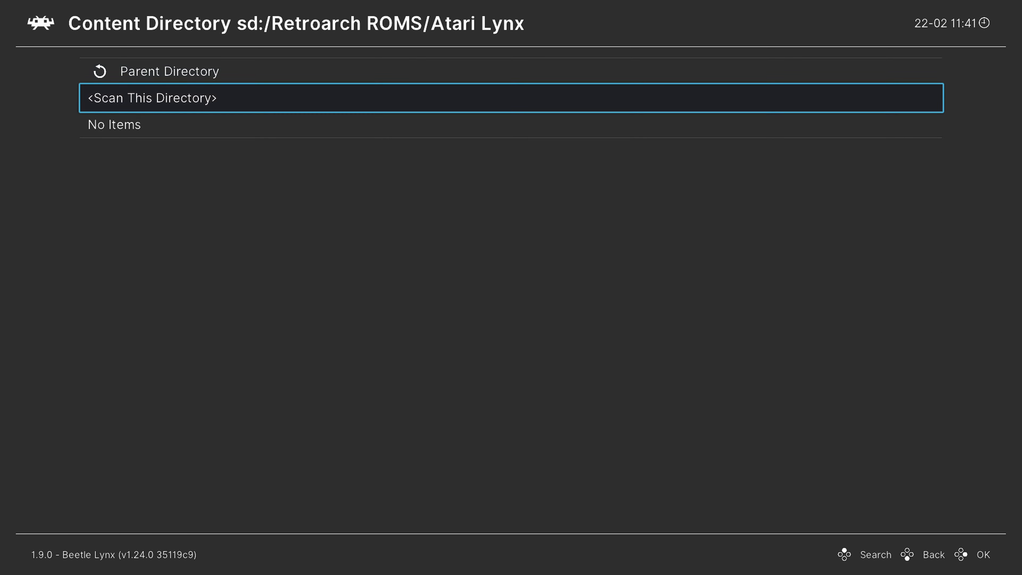
pyautogui.click(153, 98)
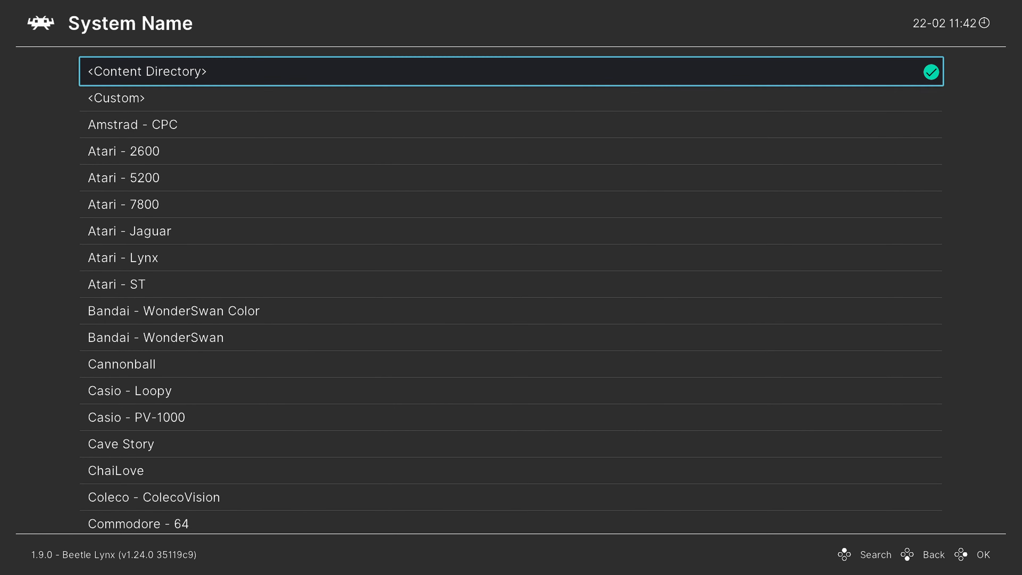
# Set System Name Atari - Lynx and Default Core Beetle Lynx, then start the scan
pyautogui.click(122, 258)
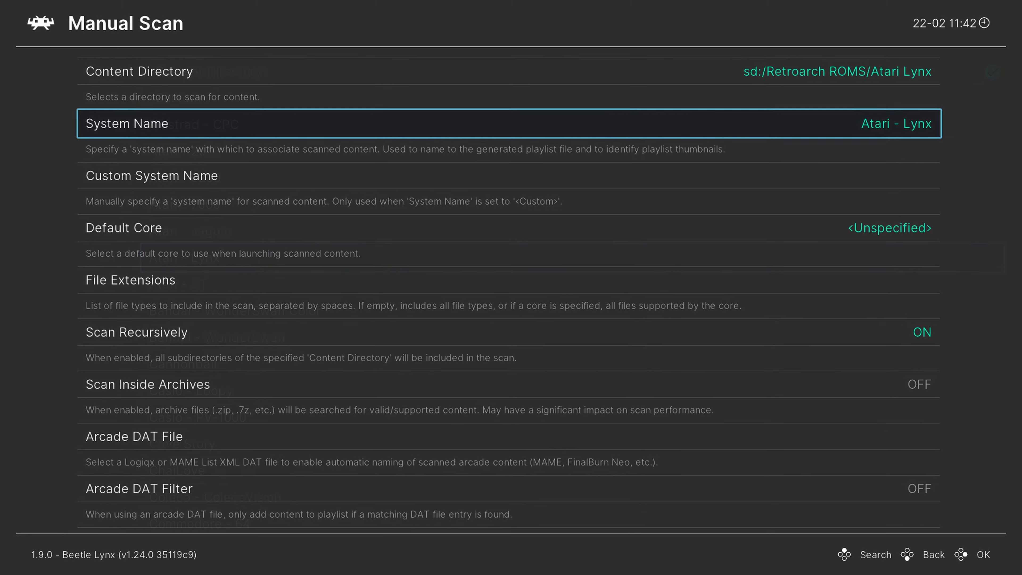
pyautogui.press('Down')
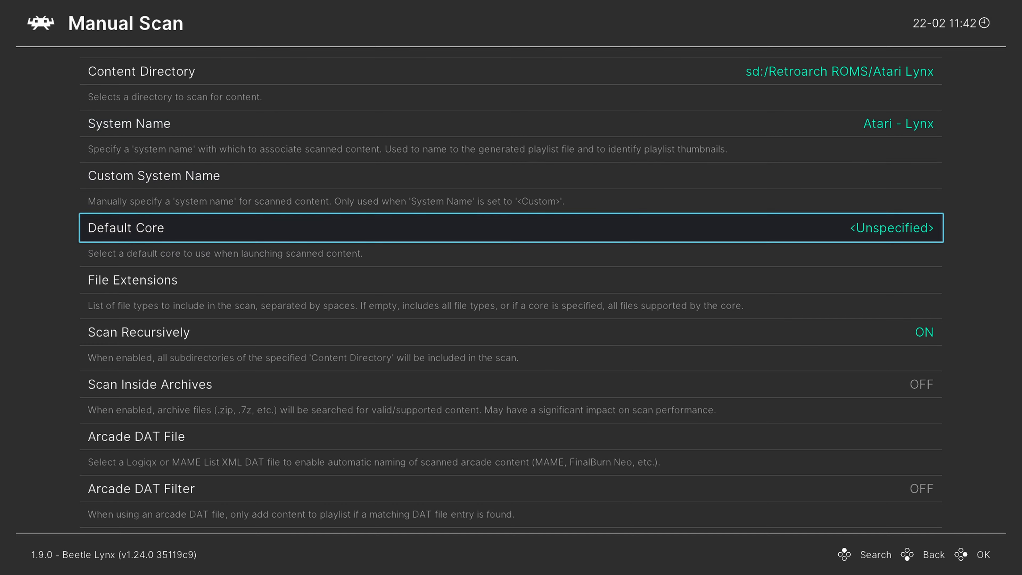
pyautogui.click(508, 227)
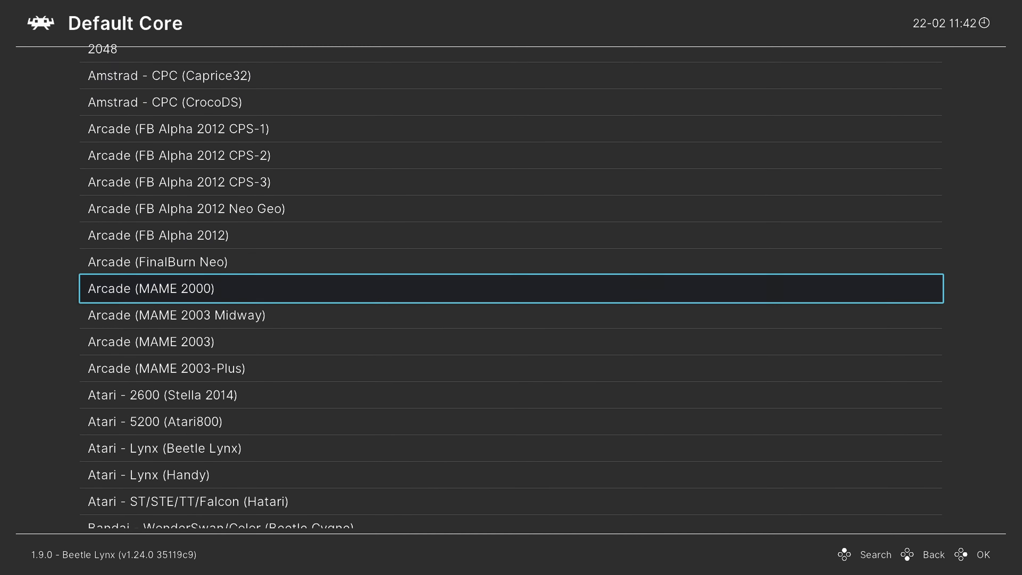
pyautogui.scroll(-3)
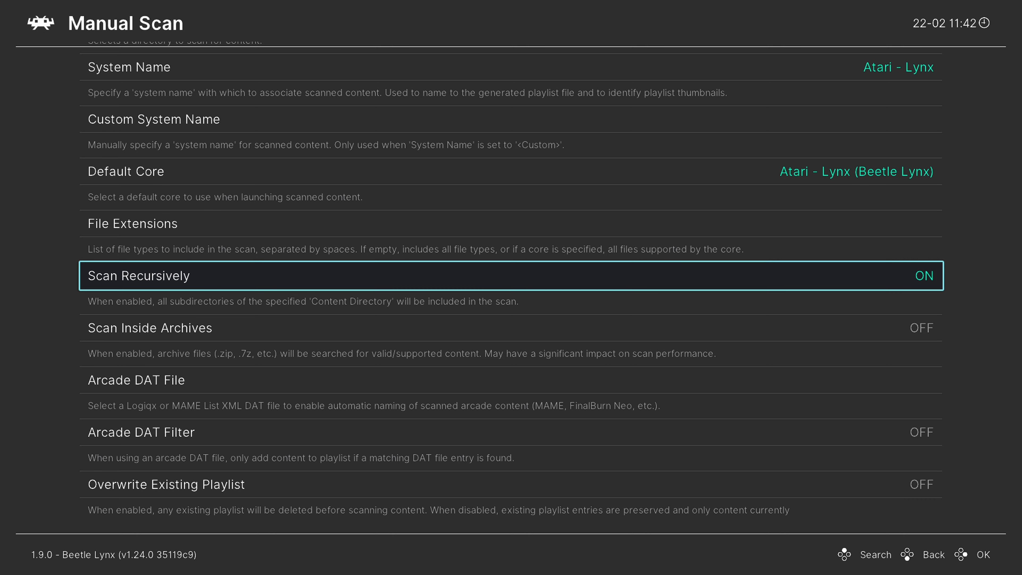
pyautogui.scroll(-3)
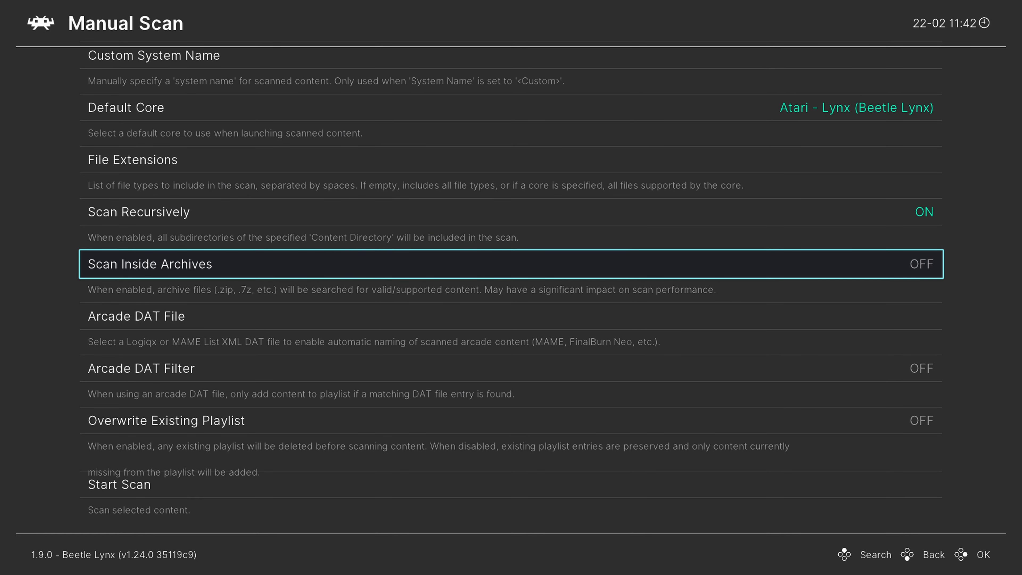
pyautogui.scroll(-3)
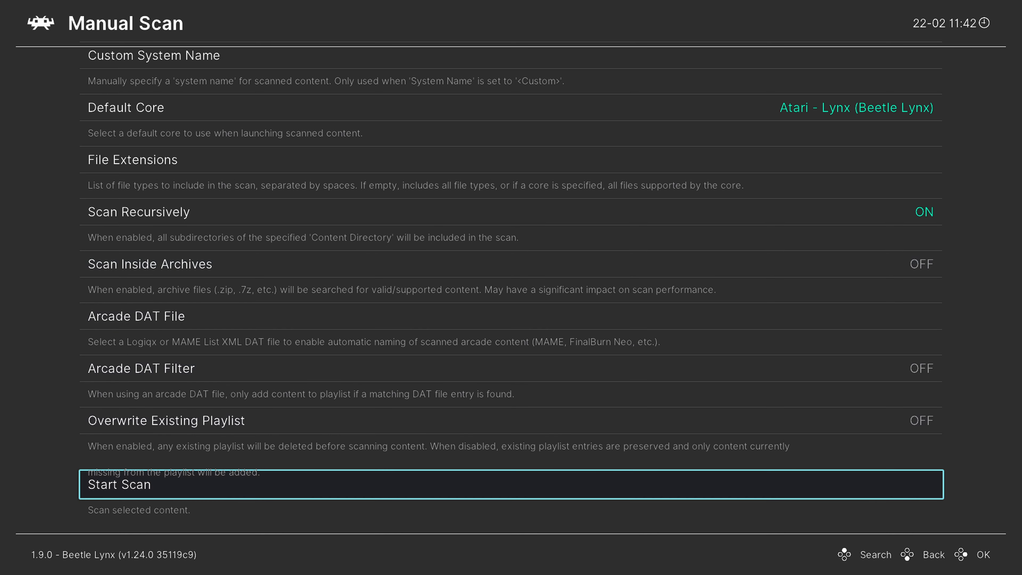
pyautogui.click(511, 483)
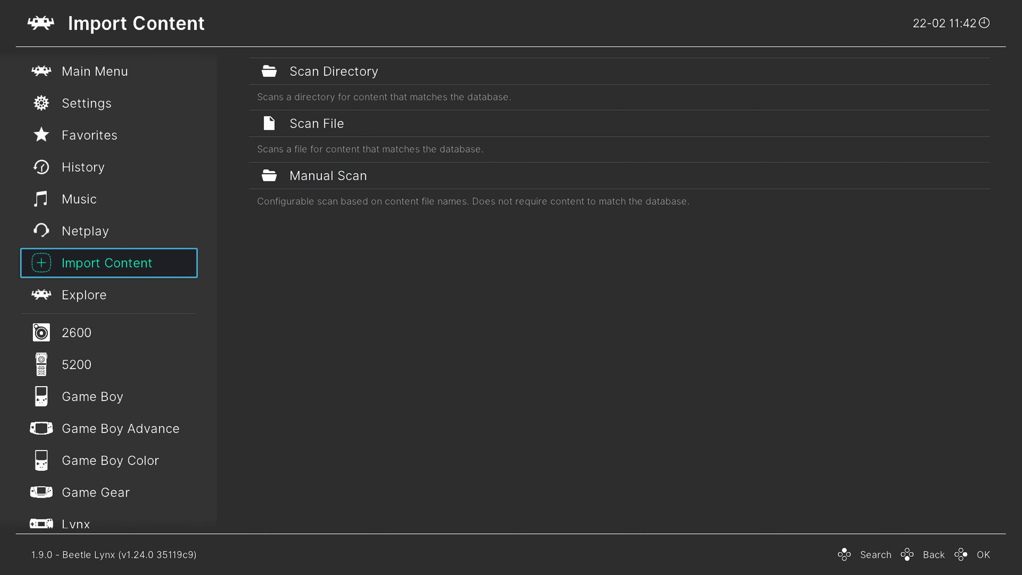
# Enter the Lynx playlist and bring up the entry menu for Rampage (USA, Europe)
pyautogui.click(76, 331)
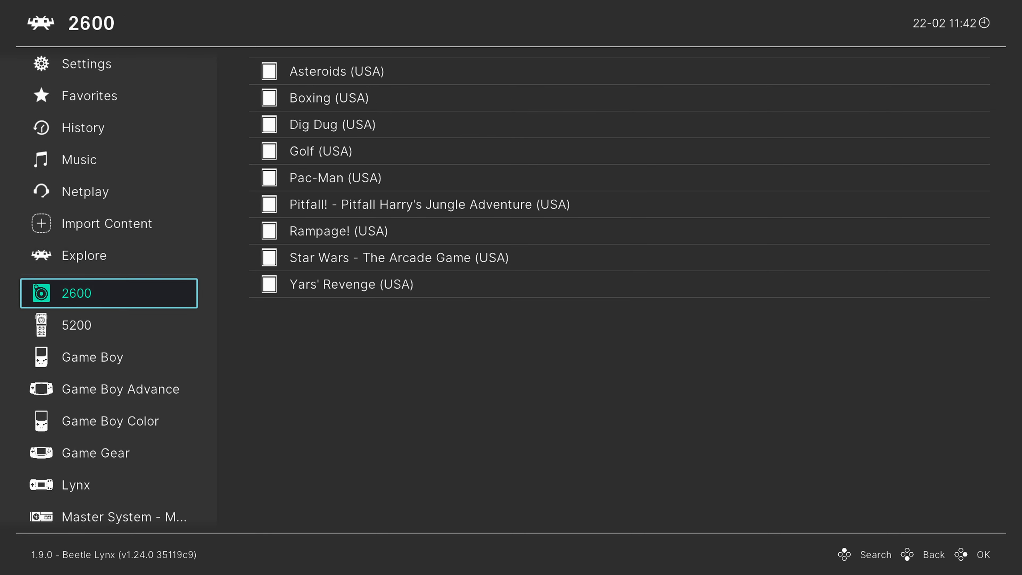
pyautogui.click(95, 485)
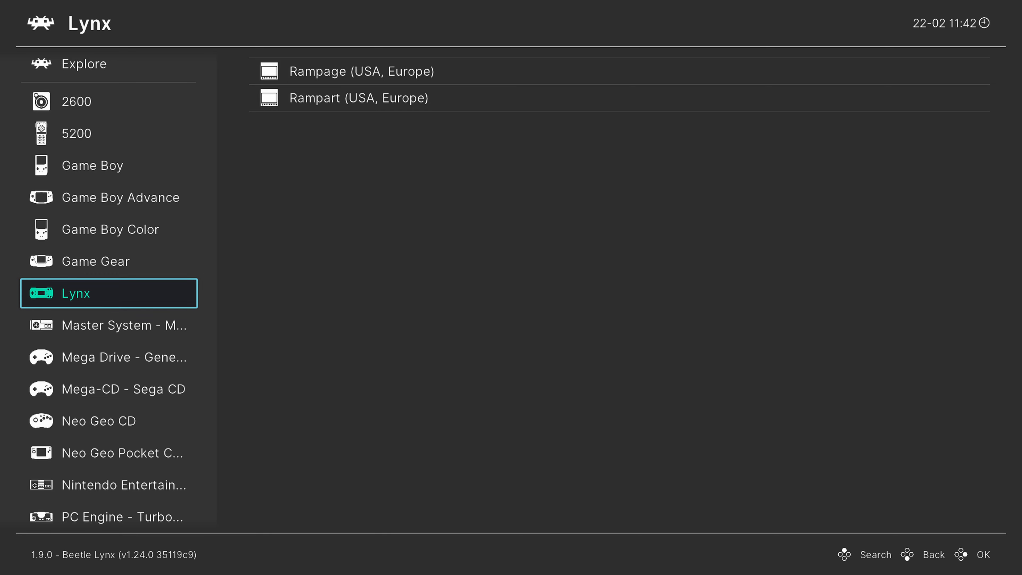
pyautogui.click(361, 71)
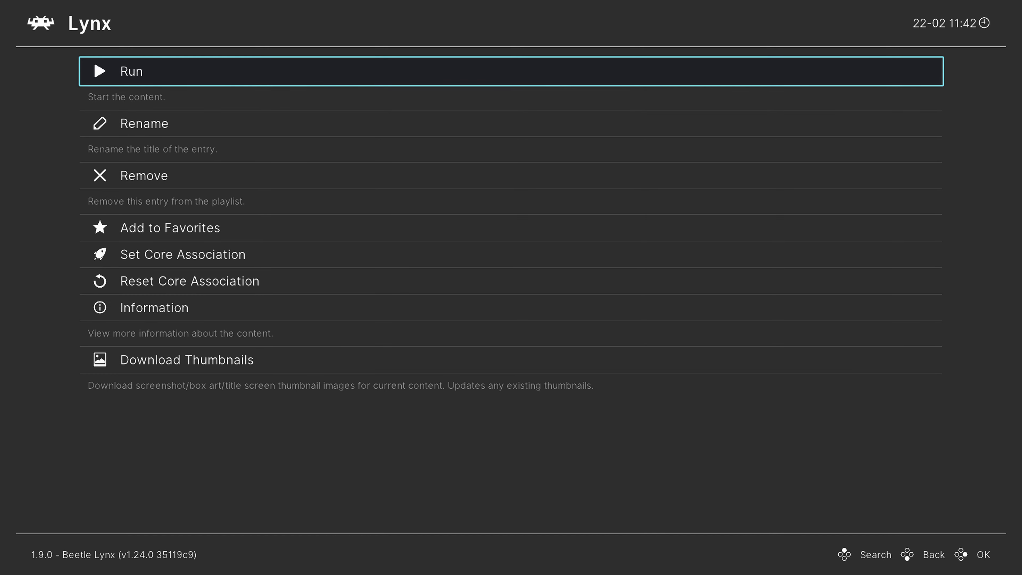
# Run Rampage on the Beetle Lynx core and play it
pyautogui.click(131, 70)
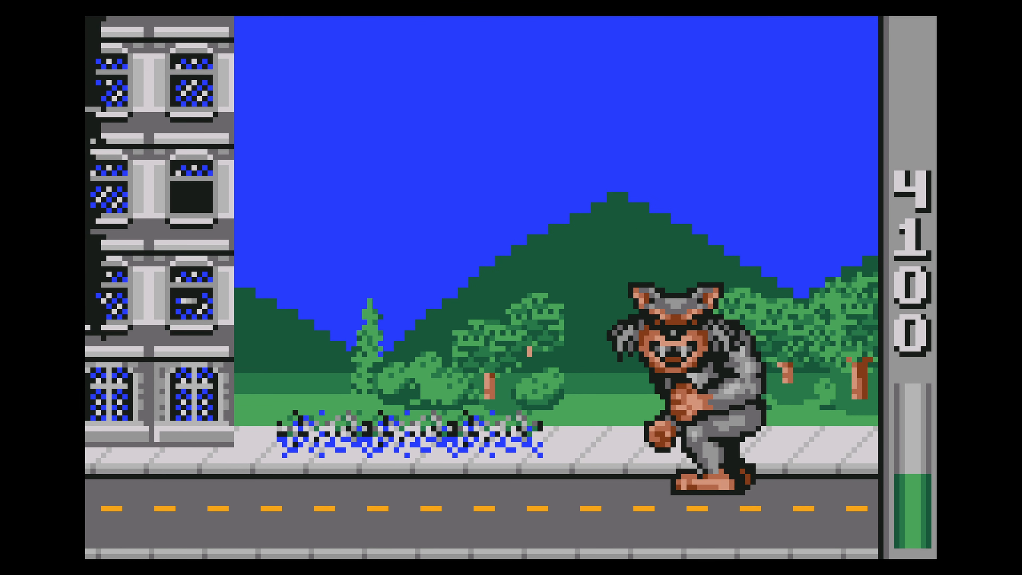
# Pause with the Quick Menu and view the Beetle Lynx core options, Auto-rotate Screen on auto
pyautogui.press('F1')
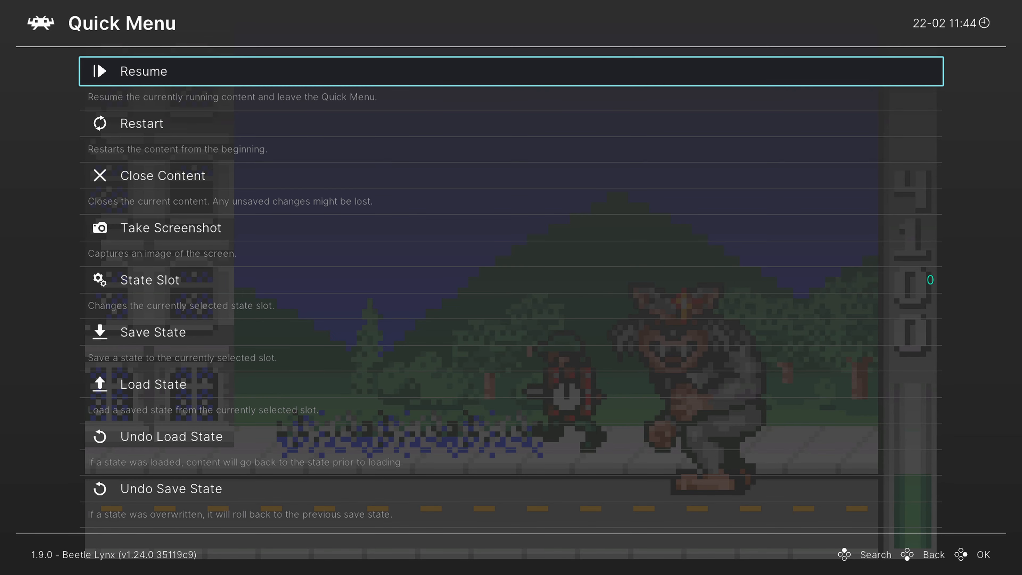
pyautogui.scroll(-3)
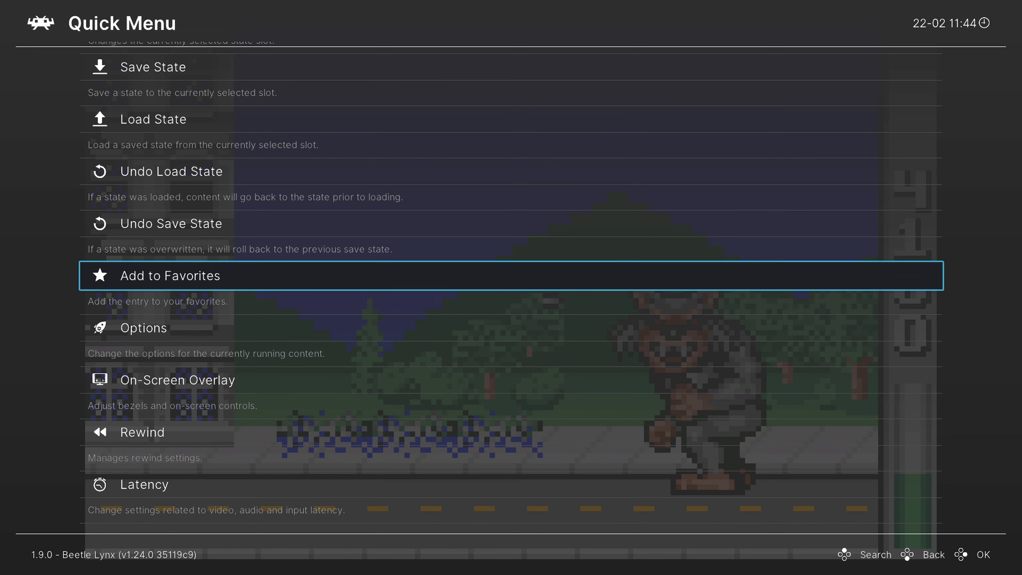
pyautogui.click(145, 327)
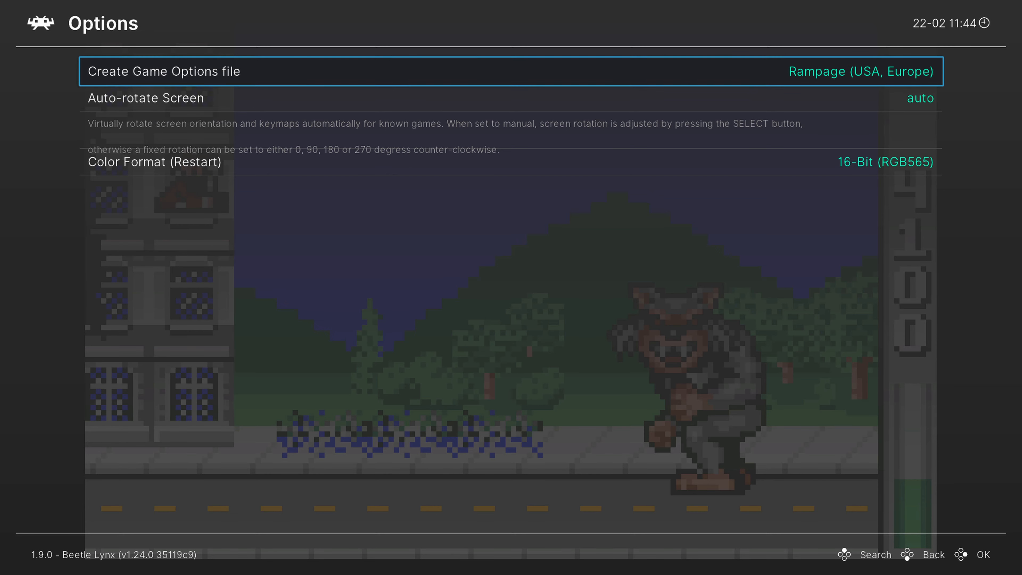
pyautogui.press('down')
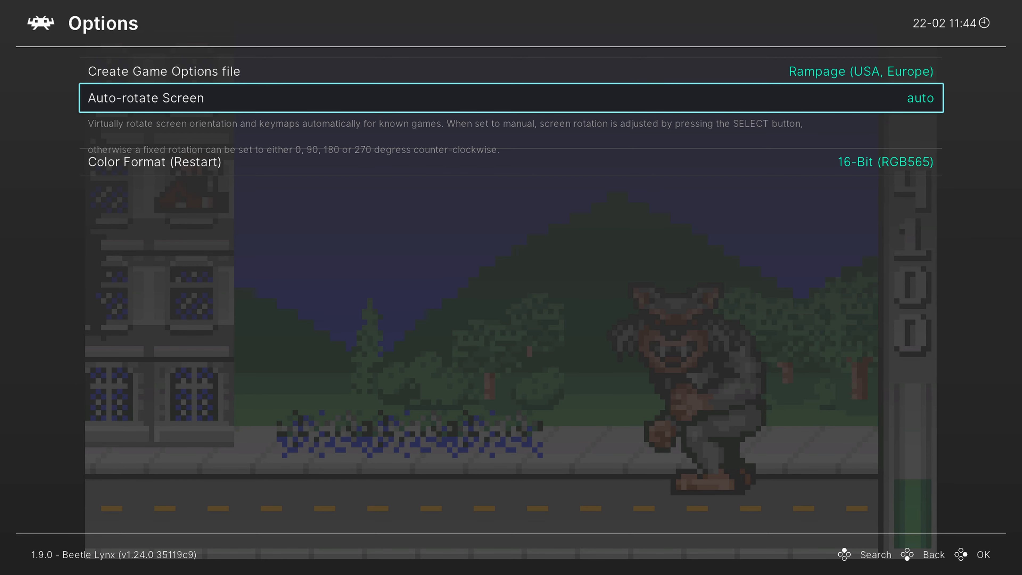
pyautogui.click(512, 98)
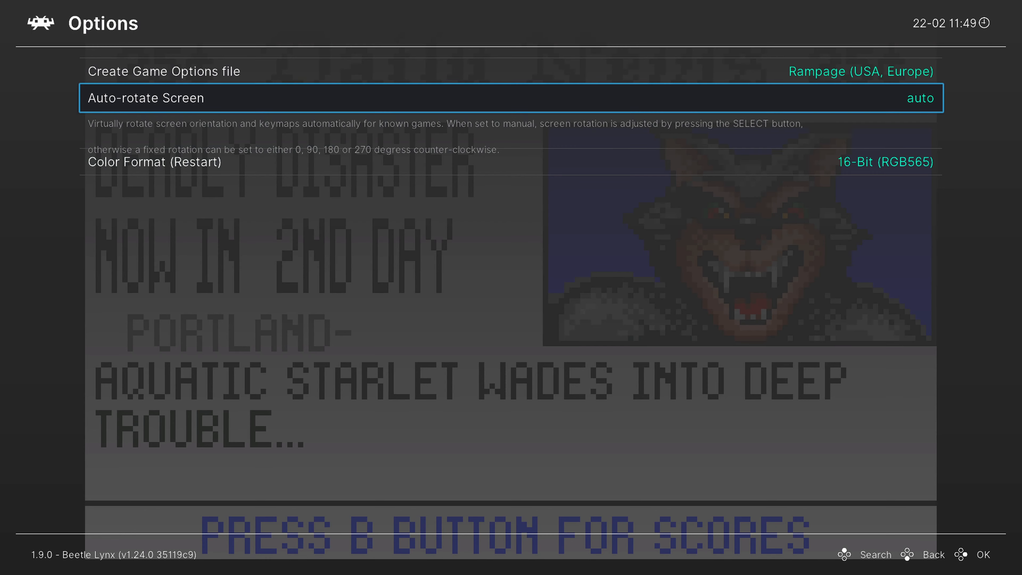
# Set Color Format (Restart) to 32-Bit (RGB8888) and relaunch Rampage from the Lynx playlist
pyautogui.press('Down')
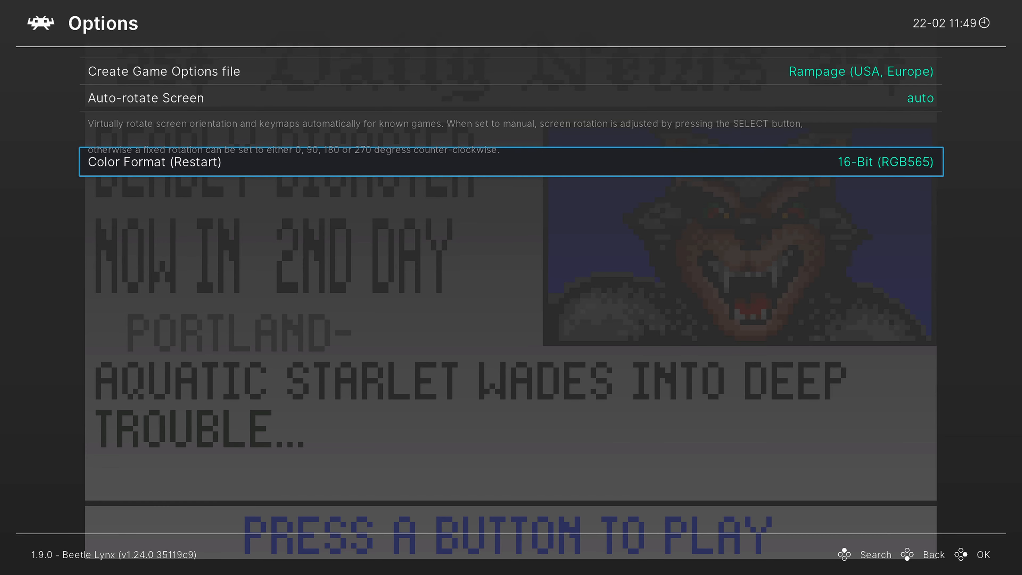
pyautogui.click(508, 162)
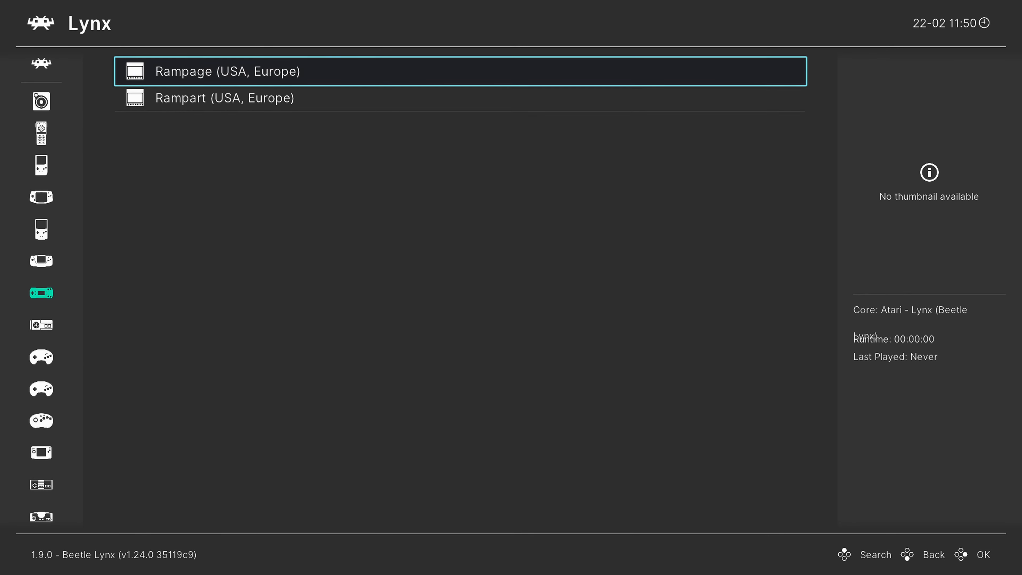
pyautogui.click(226, 71)
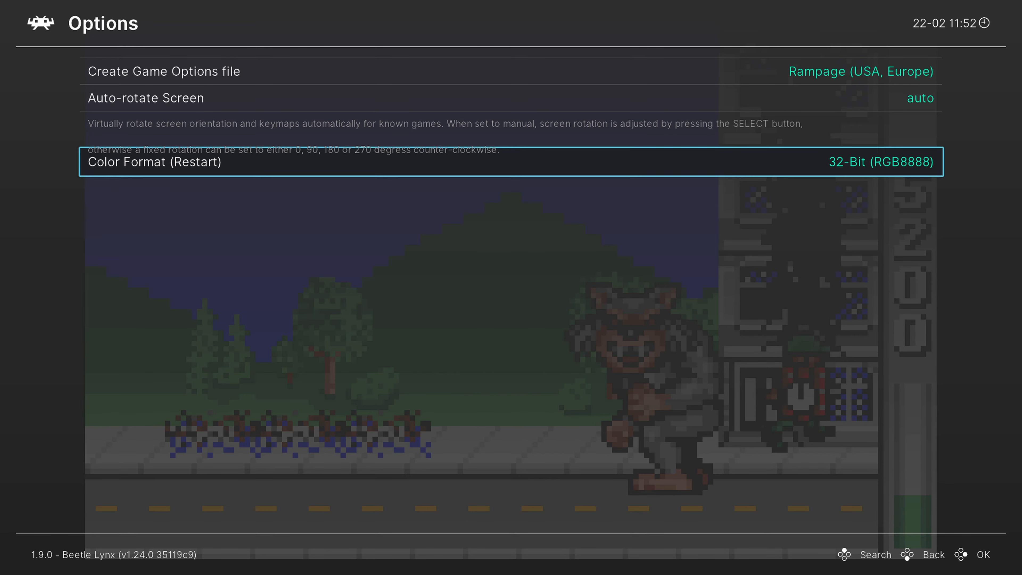
# Back out to the Quick Menu and save core overrides for Beetle Lynx
pyautogui.press('up')
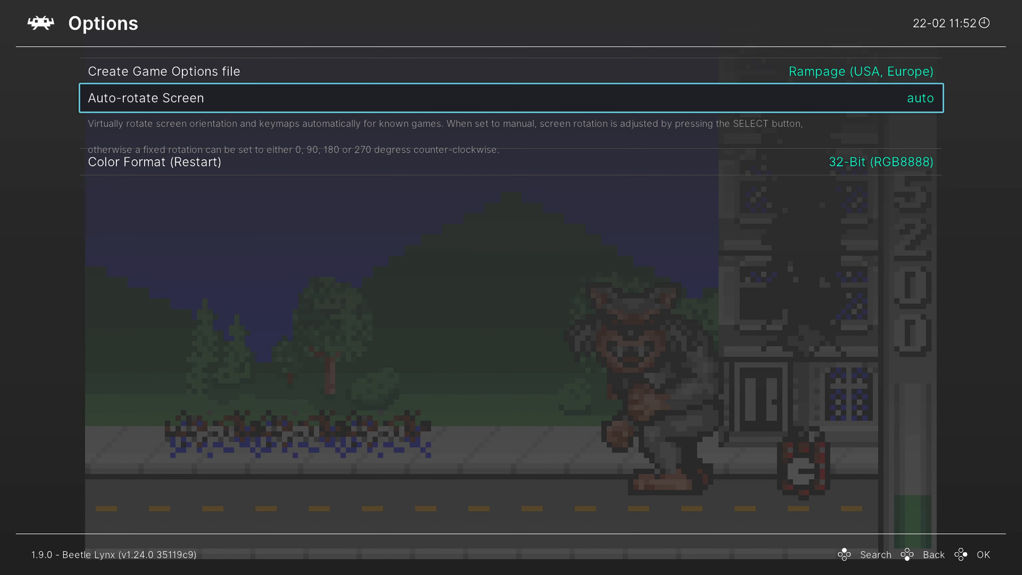
pyautogui.press('Down')
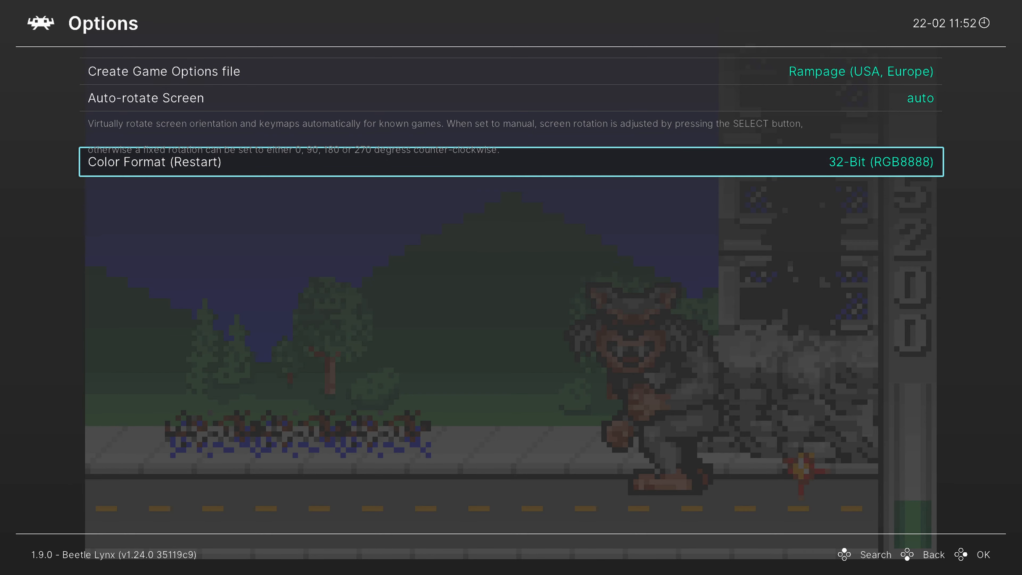
pyautogui.press('Backspace')
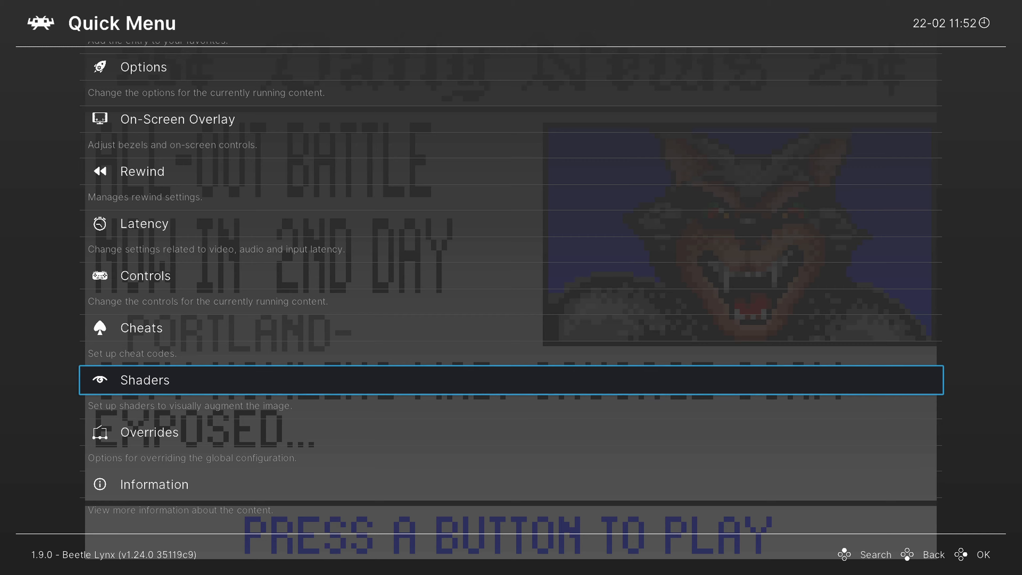
pyautogui.click(149, 431)
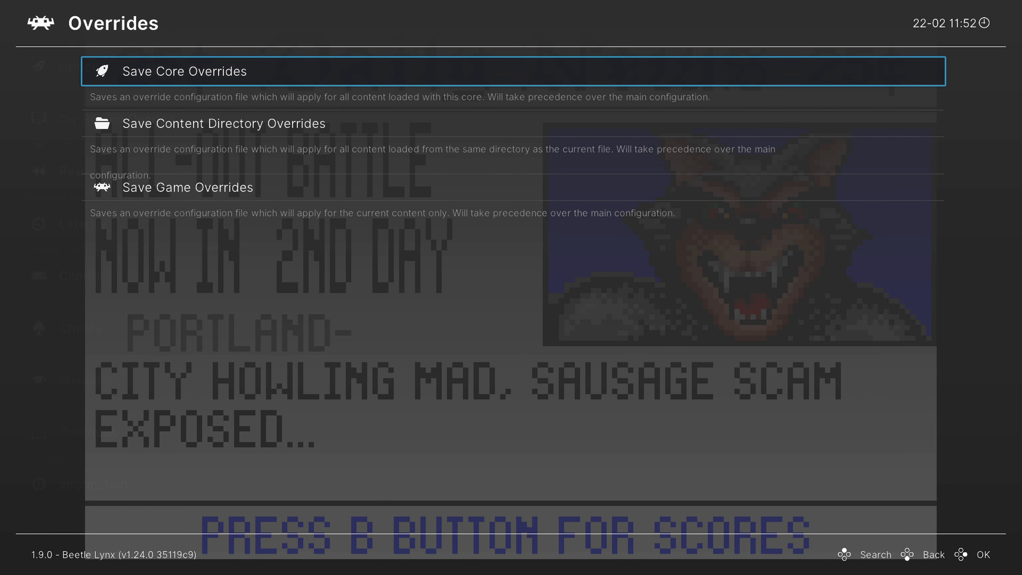
pyautogui.click(184, 71)
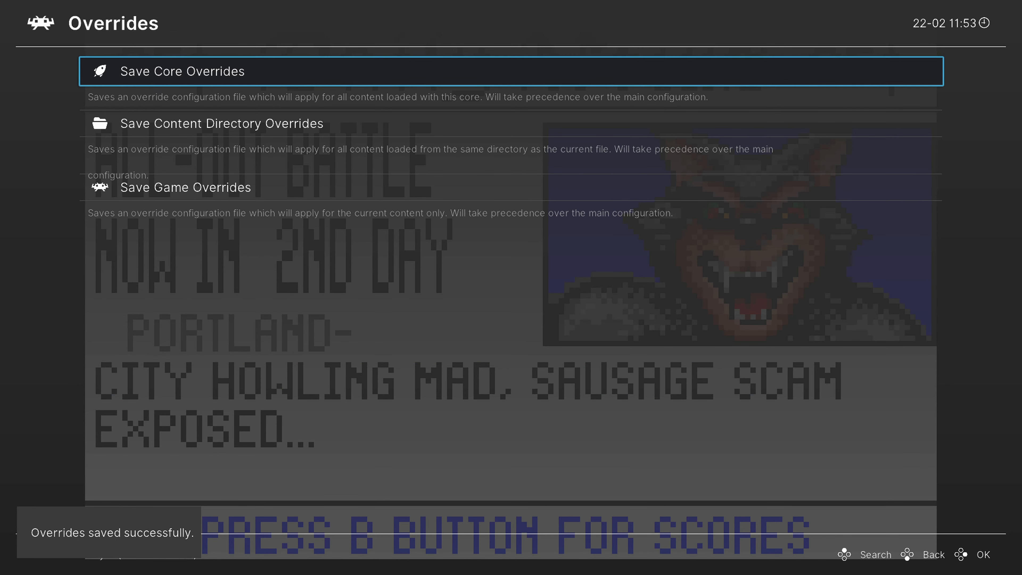